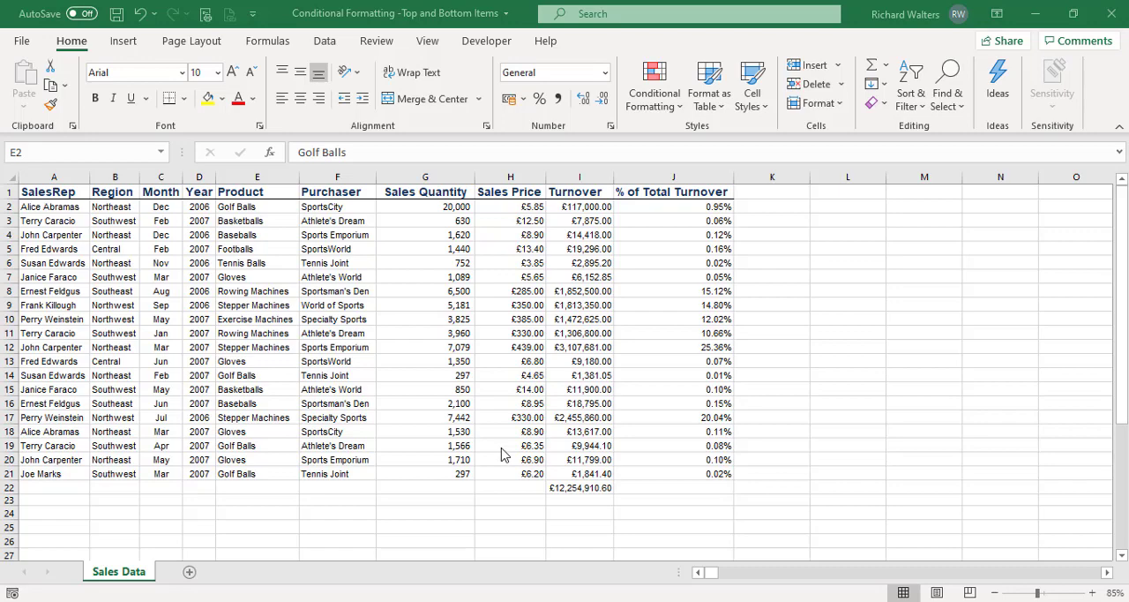
pyautogui.moveTo(396, 239)
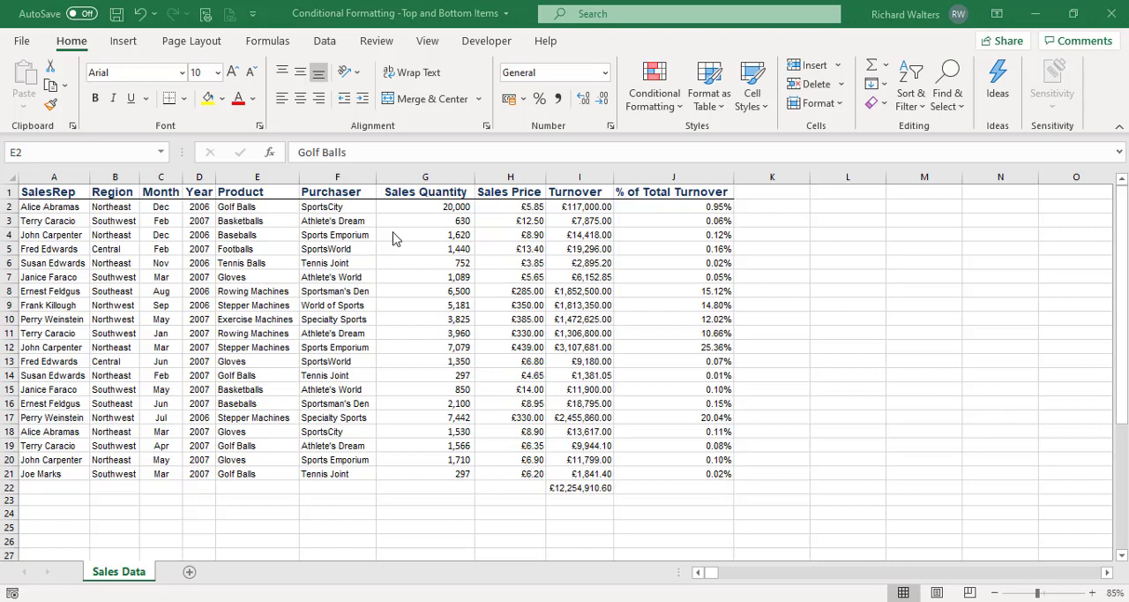
# Select the Sales Quantity values G2:G21 and reach the Top/Bottom conditional formatting rules.
pyautogui.click(436, 206)
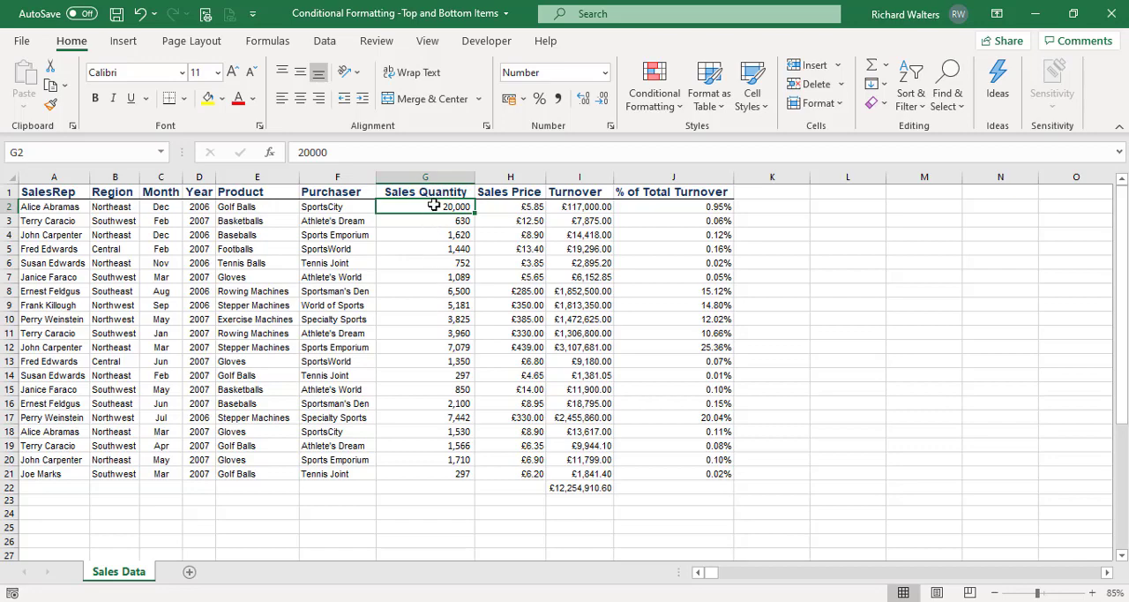
pyautogui.moveTo(425, 206); pyautogui.dragTo(425, 332)
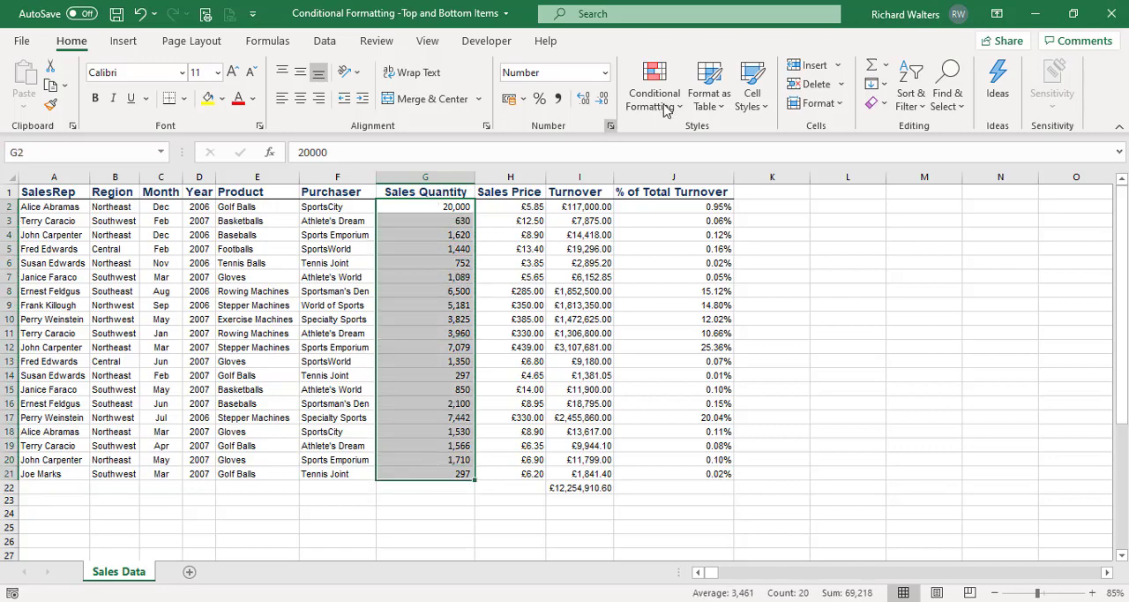
pyautogui.click(655, 83)
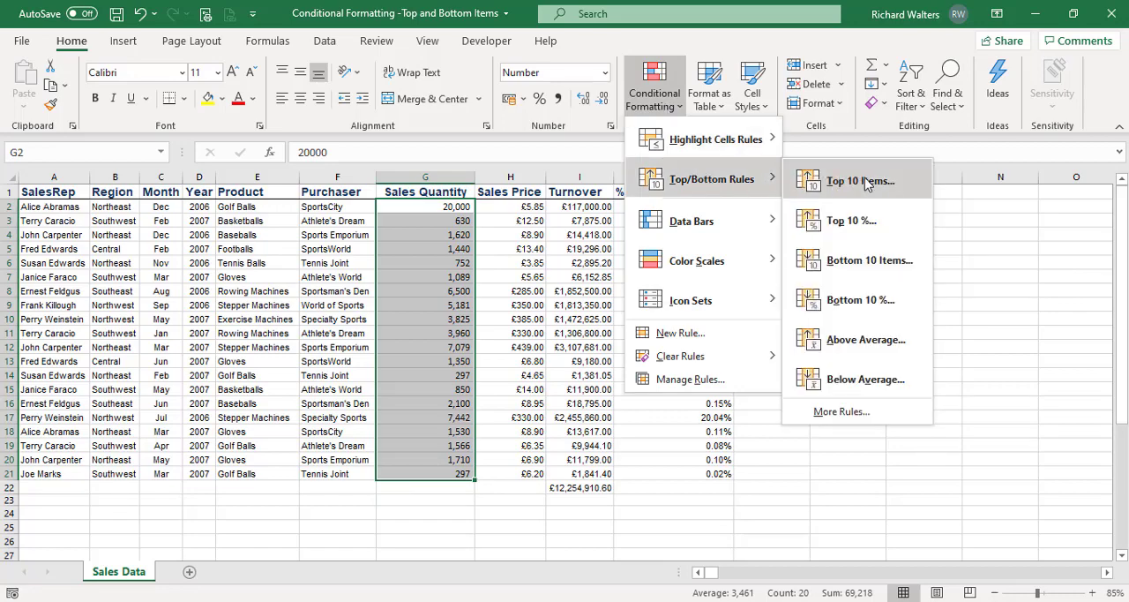
pyautogui.moveTo(871, 184)
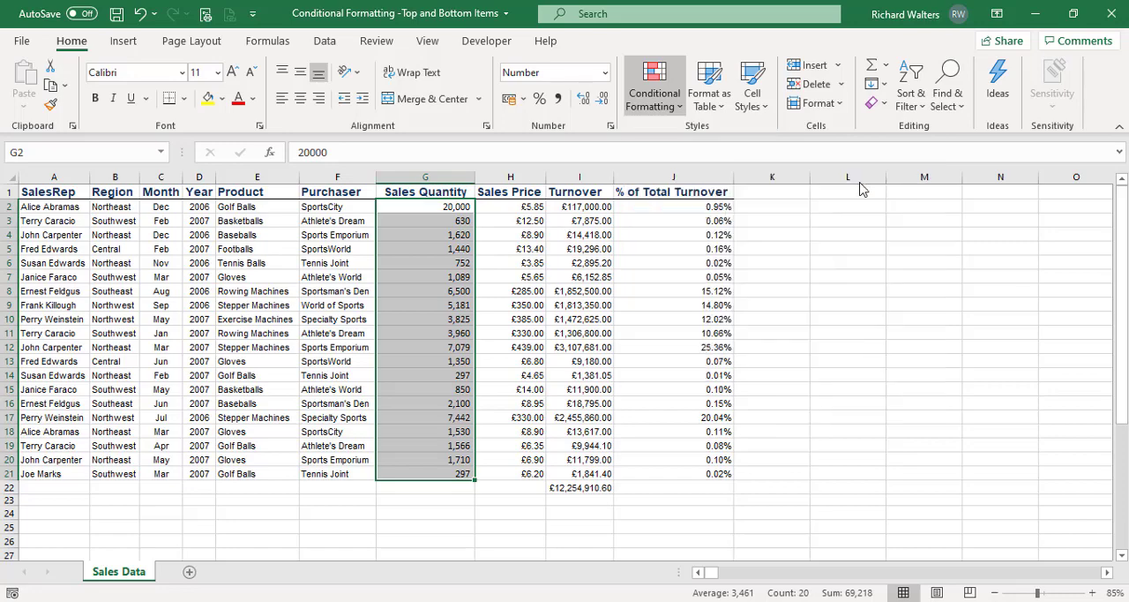
# Add a Top Items rule for 5 values with a custom green fill.
pyautogui.click(649, 83)
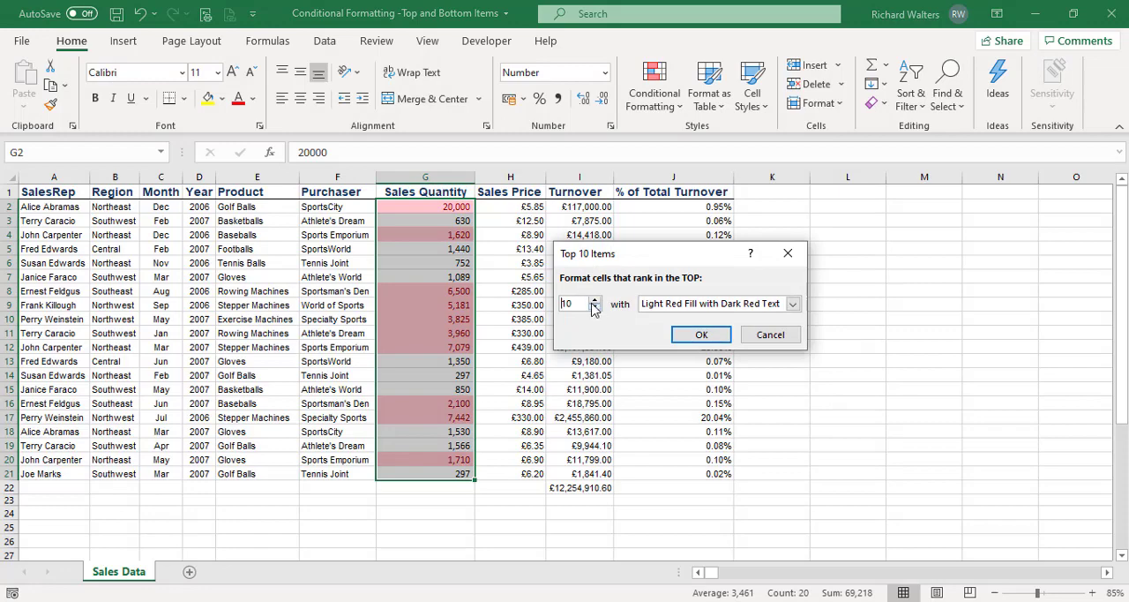
pyautogui.moveTo(600, 314)
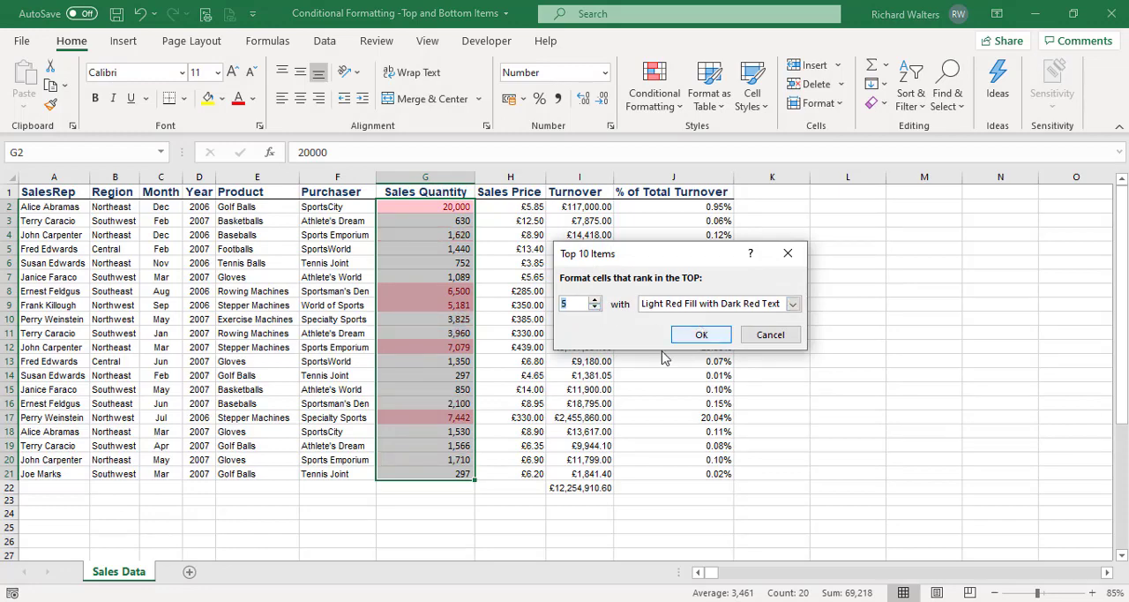
pyautogui.click(794, 303)
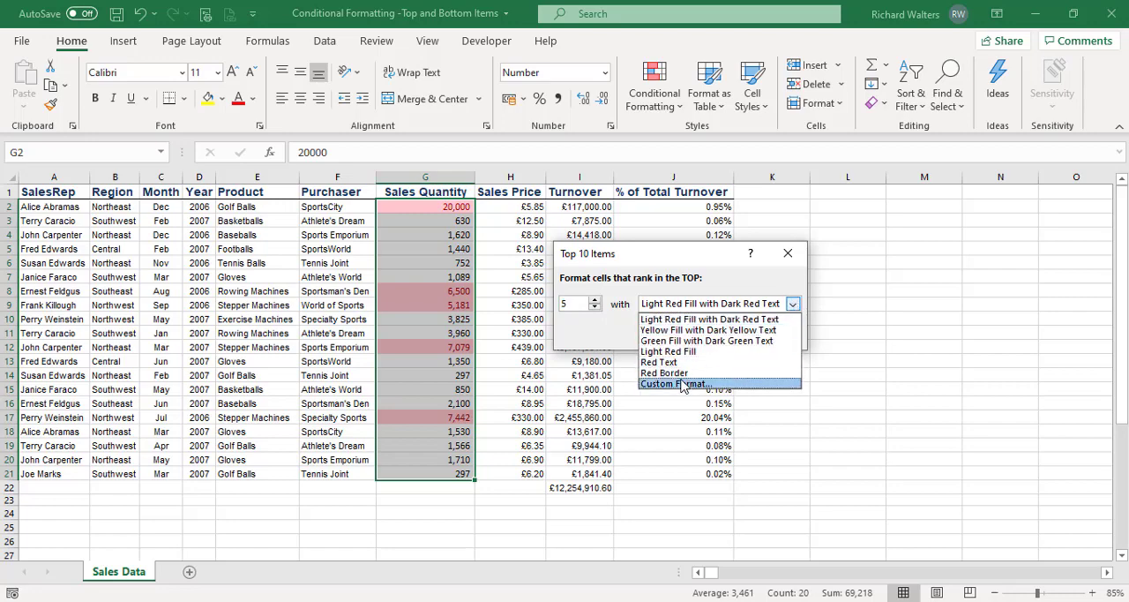
pyautogui.click(681, 384)
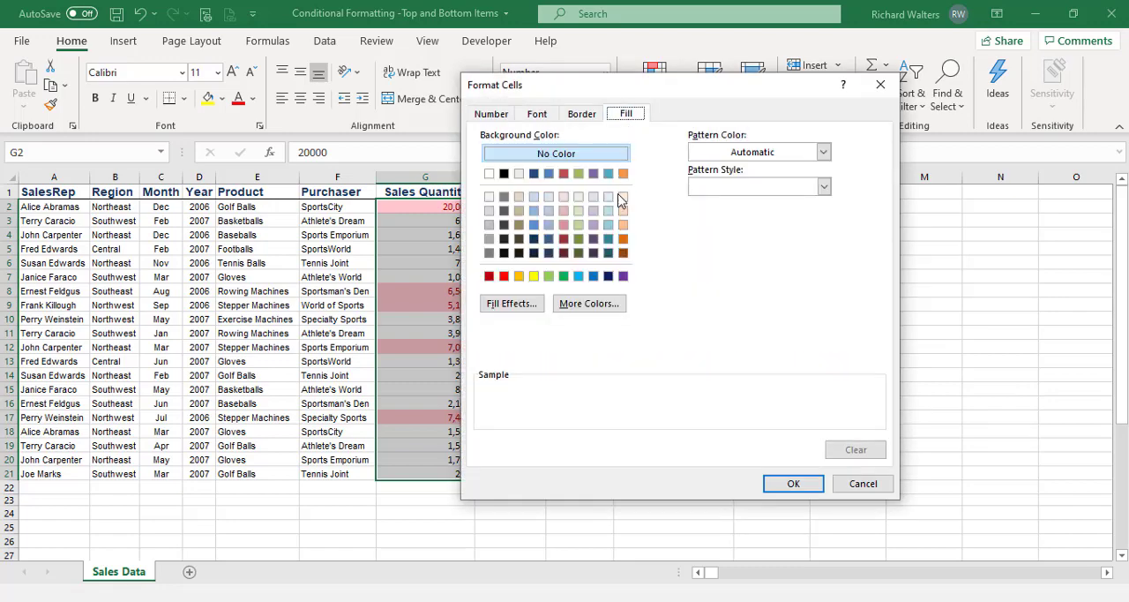
pyautogui.click(549, 239)
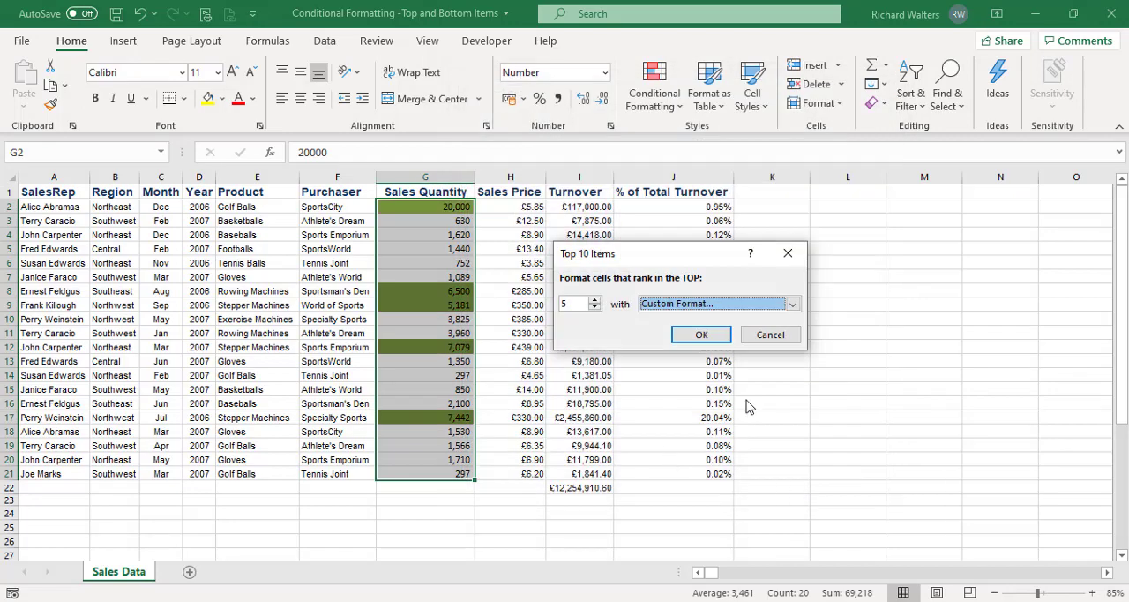
pyautogui.click(700, 333)
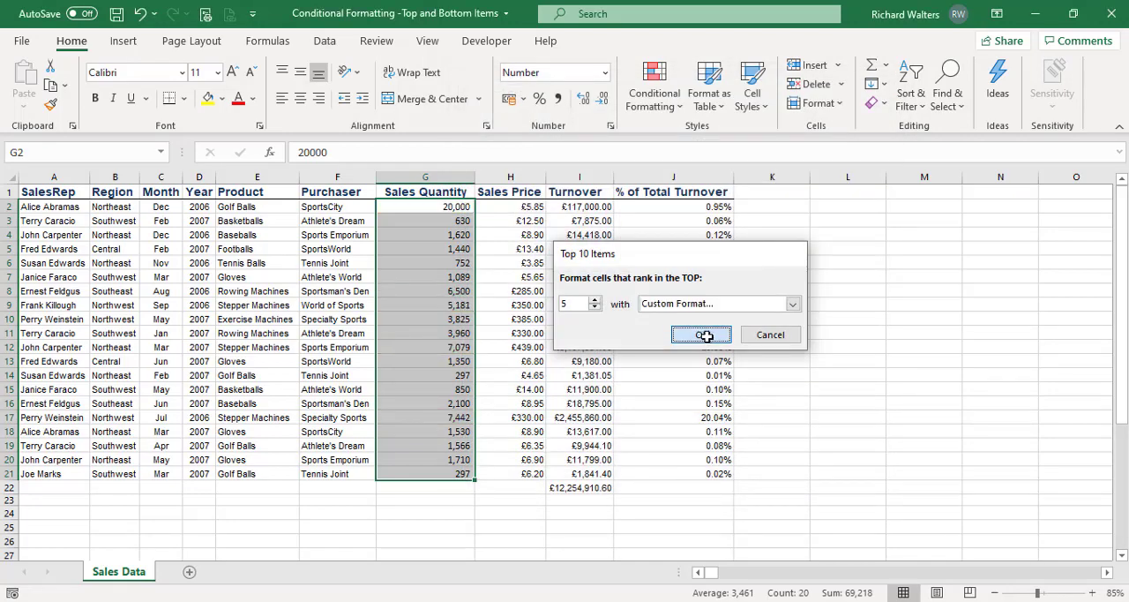
pyautogui.click(702, 333)
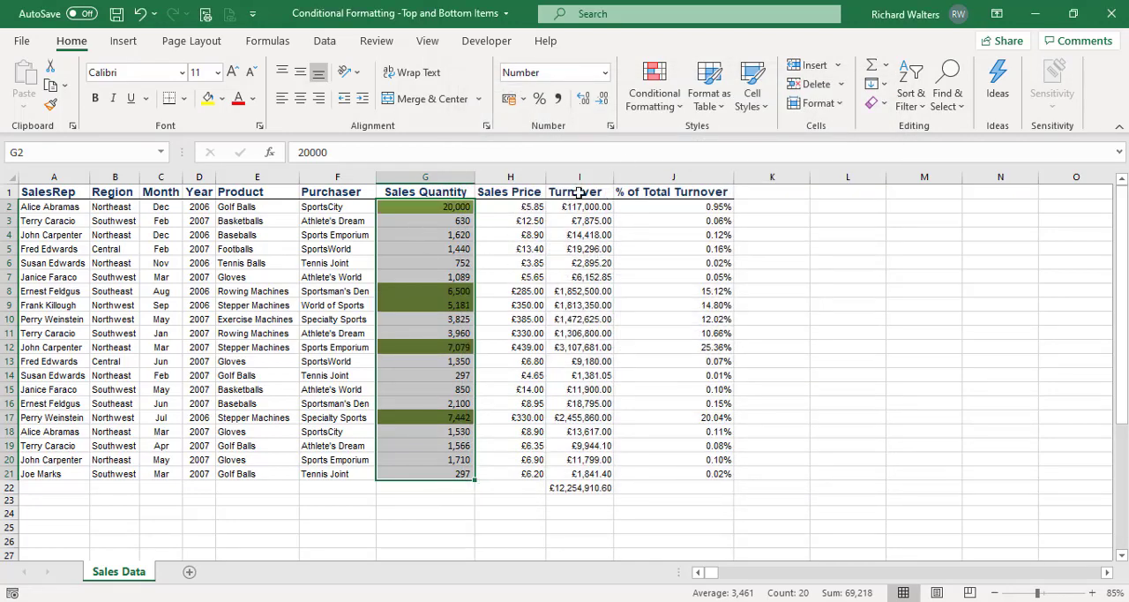
# Add a Bottom Items rule for 5 values with a custom dark red fill.
pyautogui.click(655, 87)
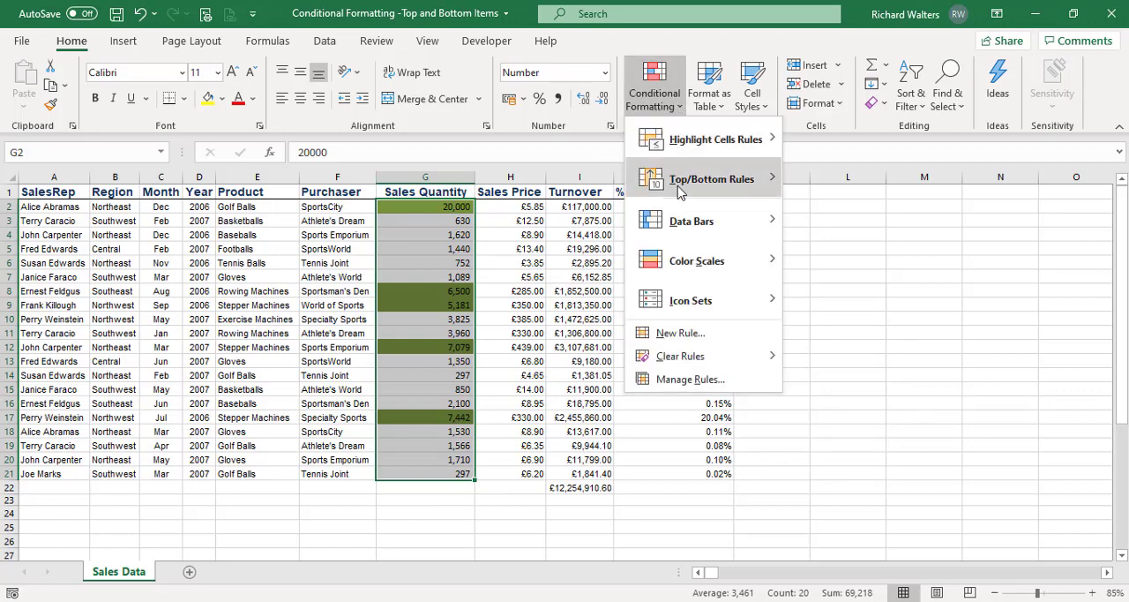
pyautogui.moveTo(702, 180)
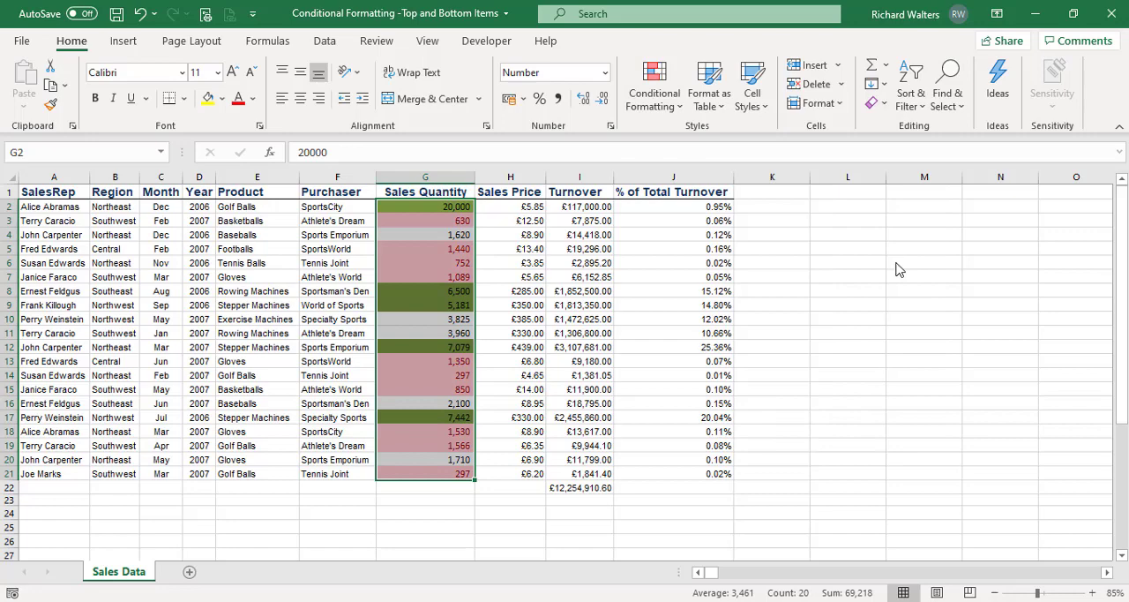
pyautogui.click(653, 83)
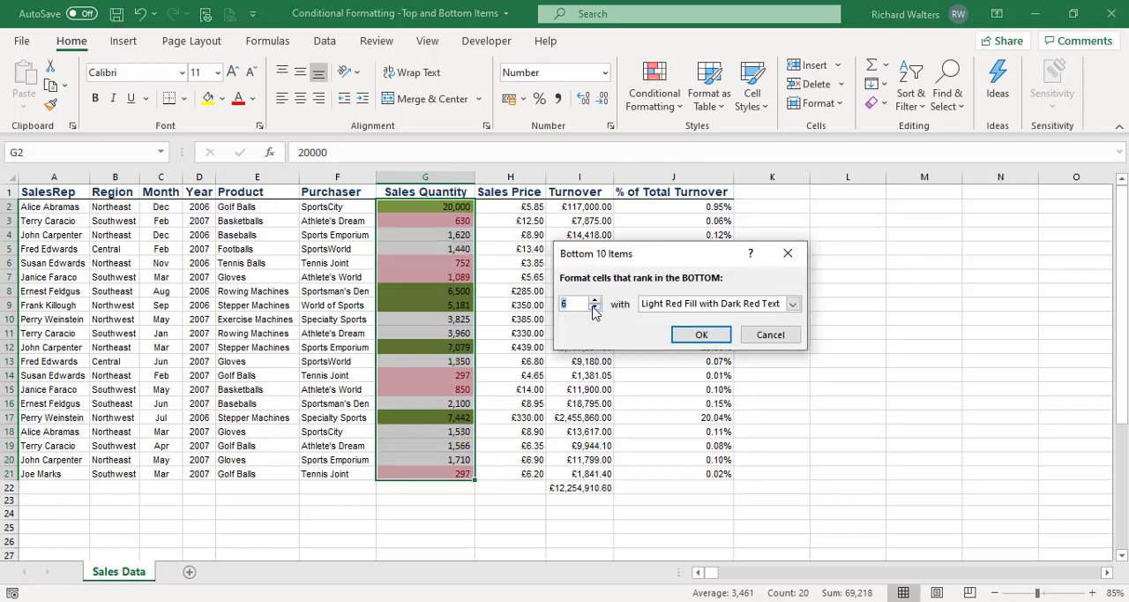
pyautogui.click(794, 304)
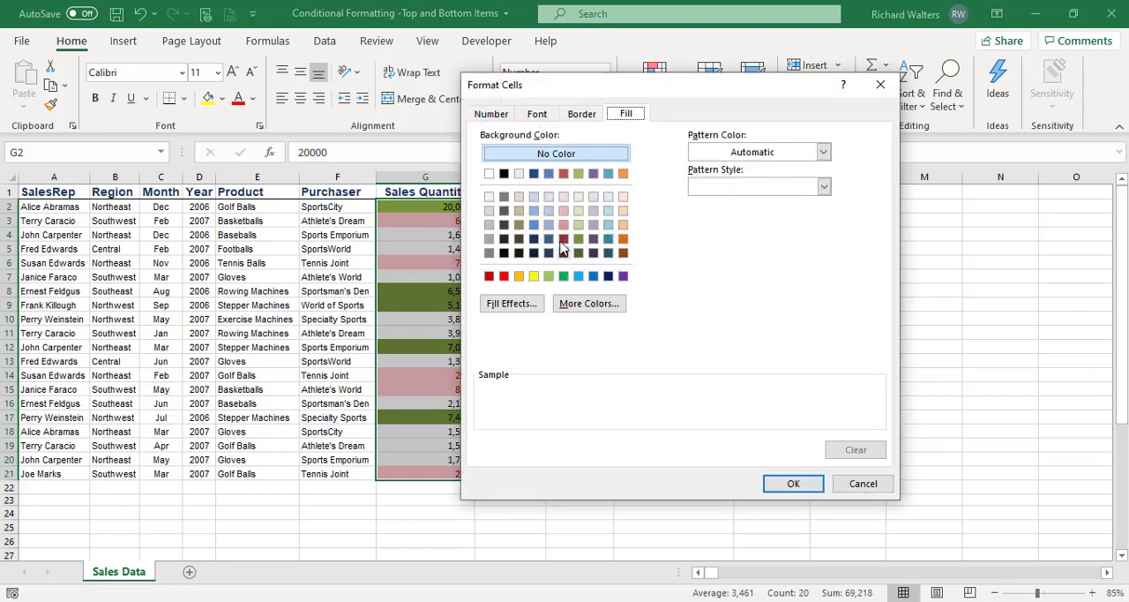
pyautogui.click(794, 484)
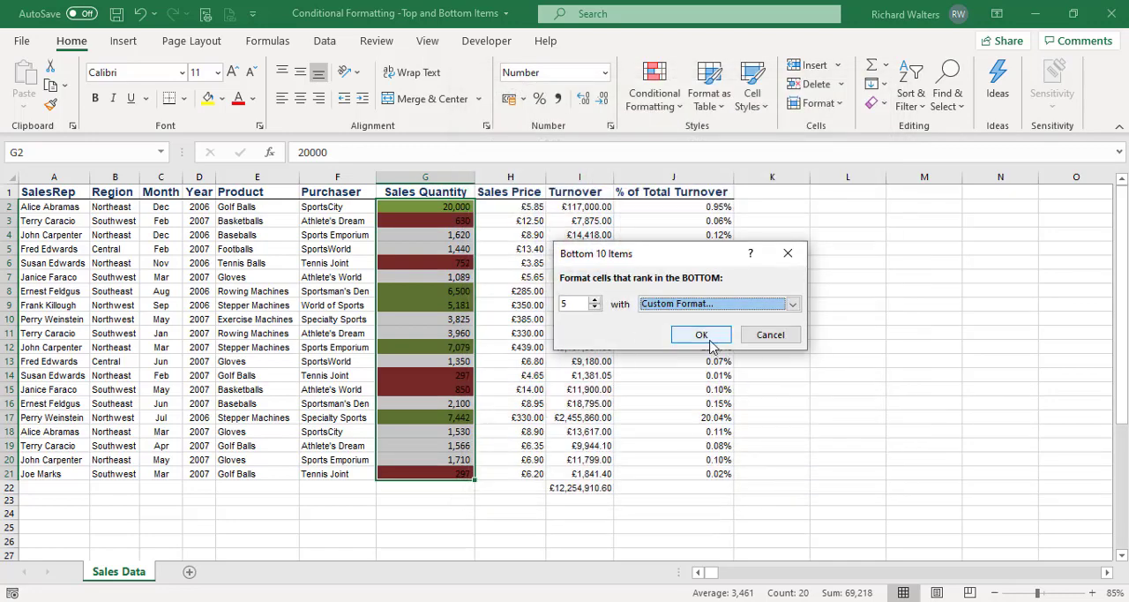
pyautogui.click(700, 334)
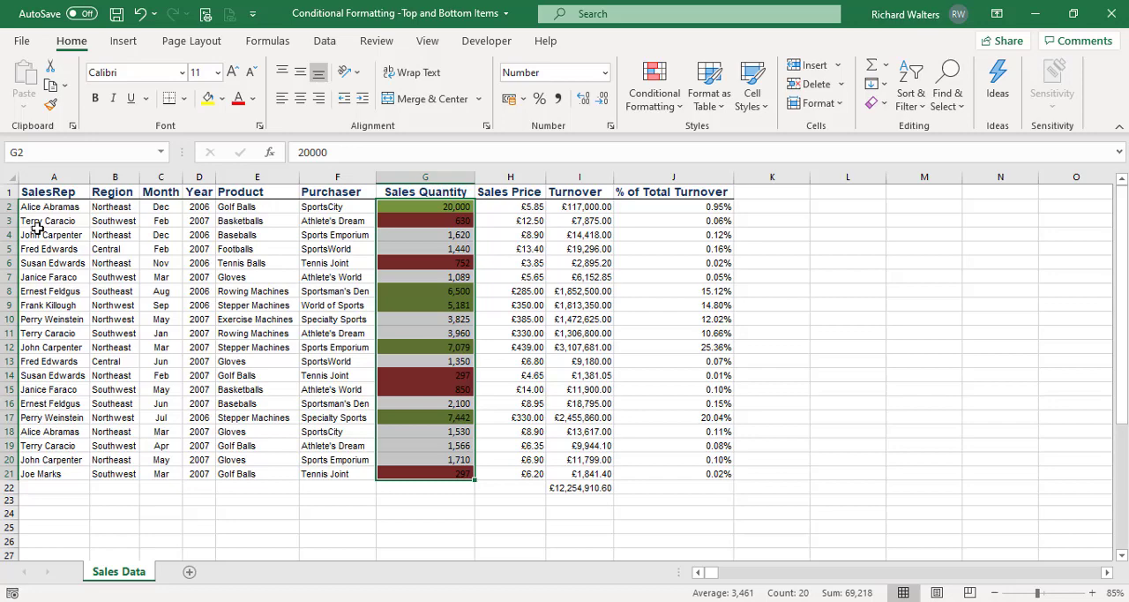
pyautogui.click(50, 191)
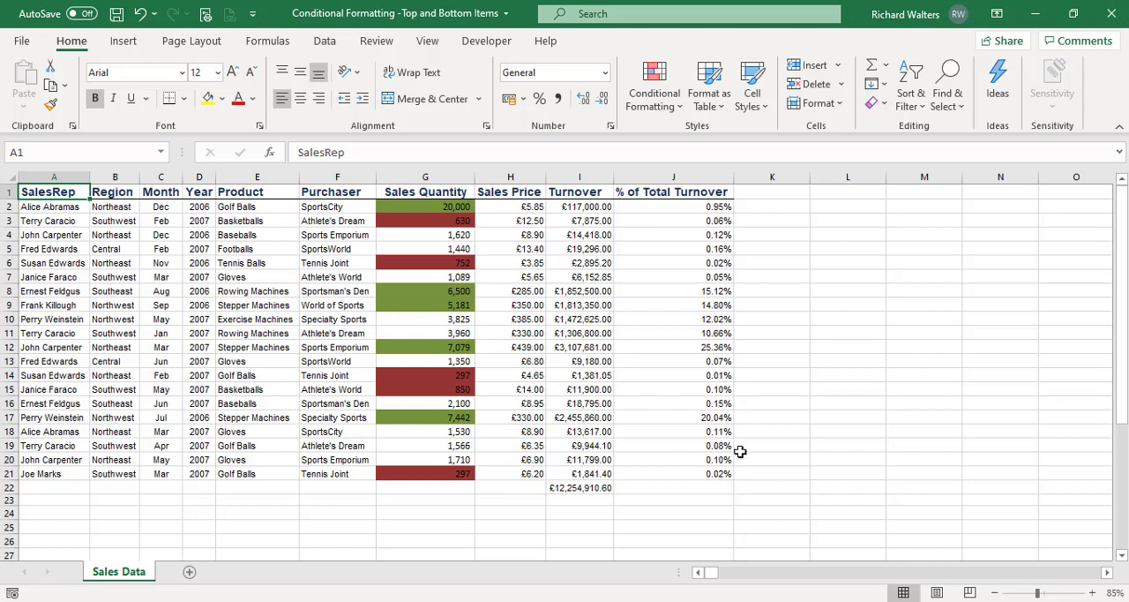
pyautogui.moveTo(788, 451)
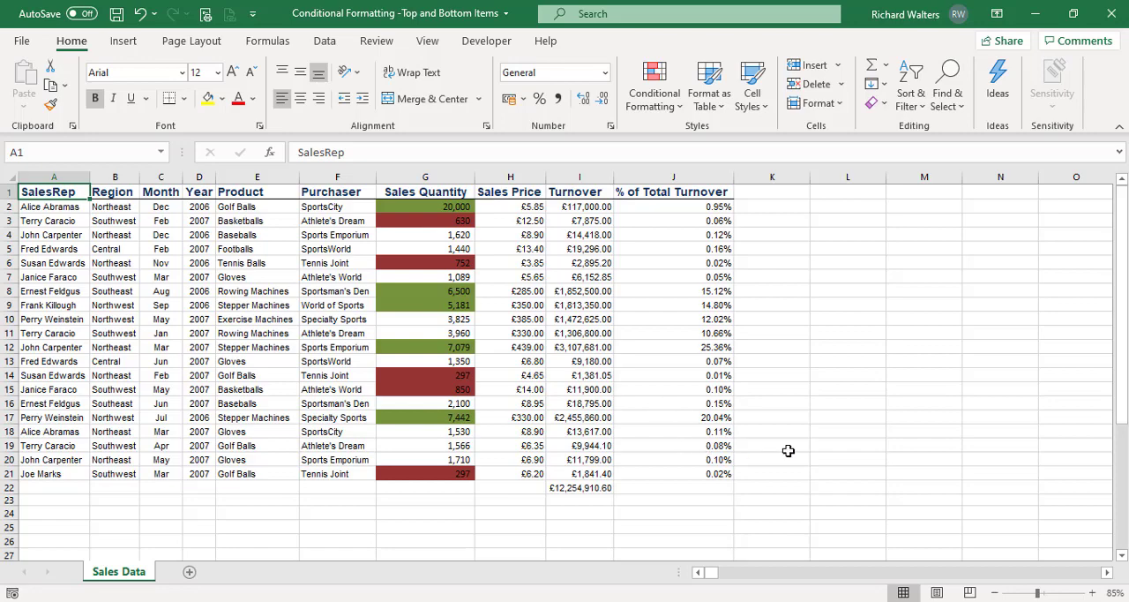